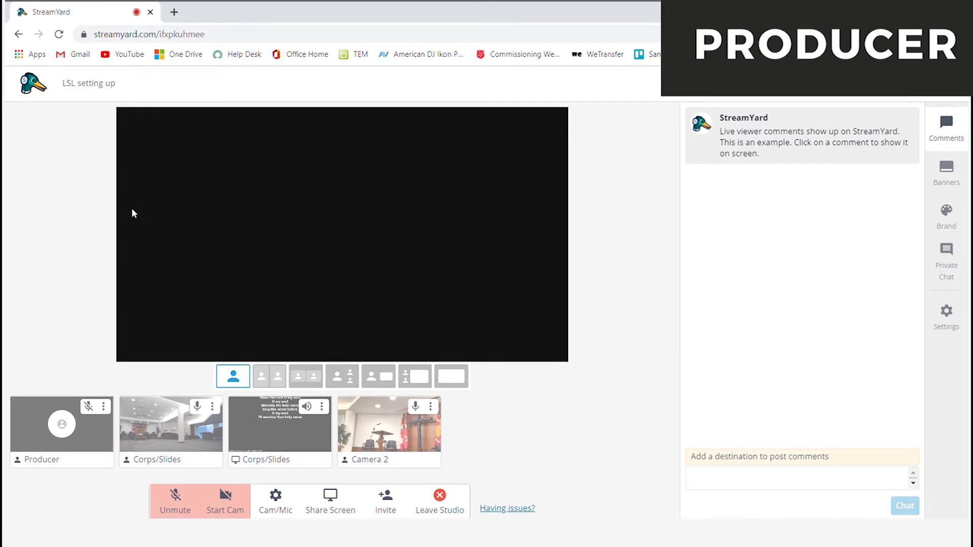
{"action": "mouse_move", "coordinate": [300, 418]}
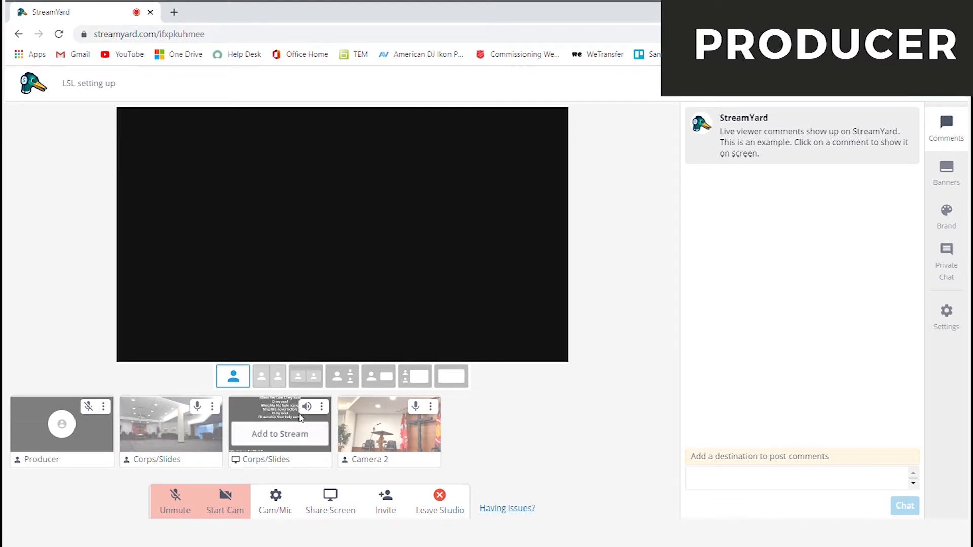
{"action": "mouse_move", "coordinate": [350, 420]}
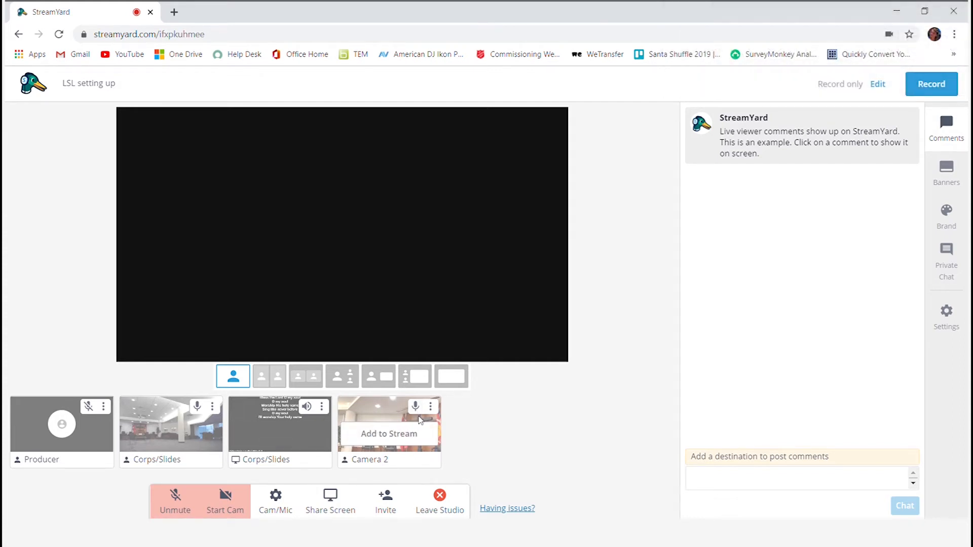
{"action": "mouse_move", "coordinate": [170, 418]}
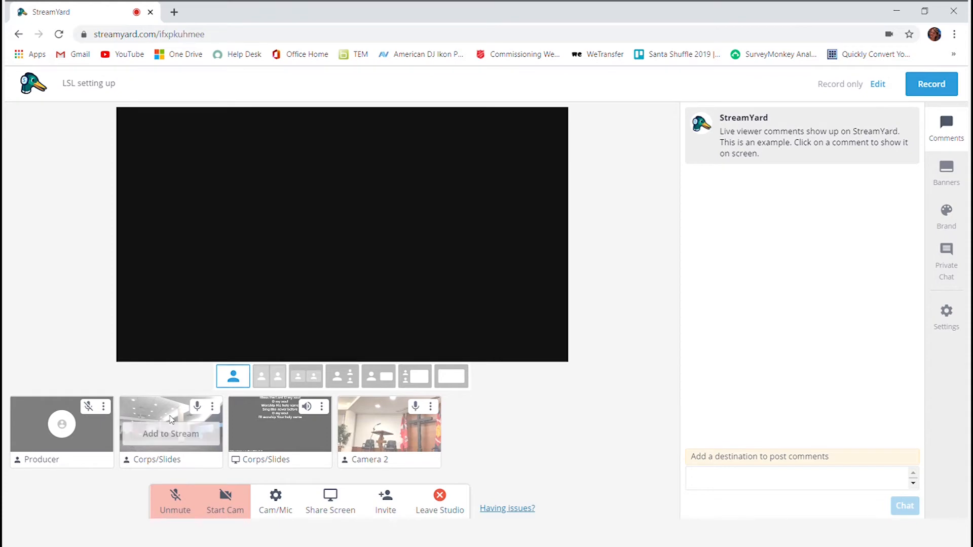
- Add the Corps/Slides wide room camera so it is the only source on stage
{"action": "left_click", "coordinate": [170, 433]}
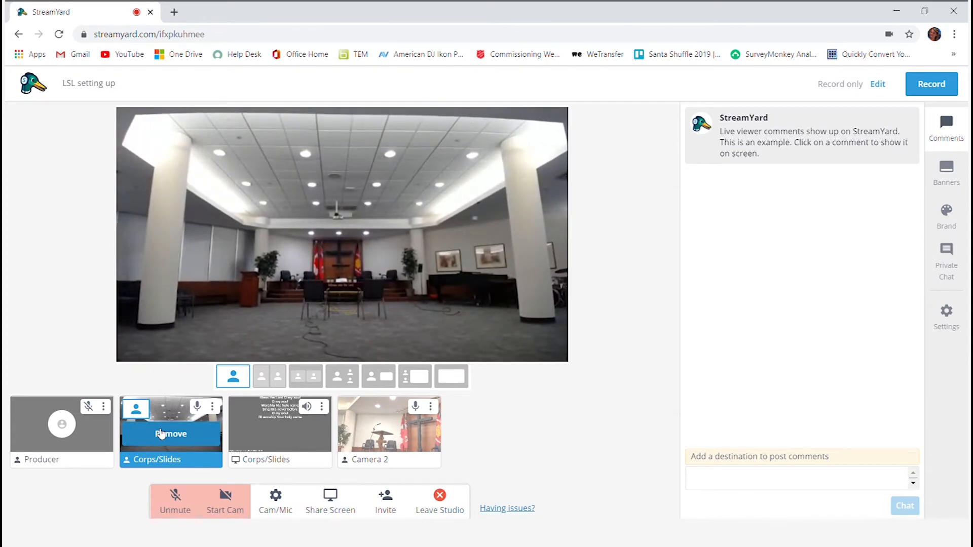
{"action": "mouse_move", "coordinate": [160, 388]}
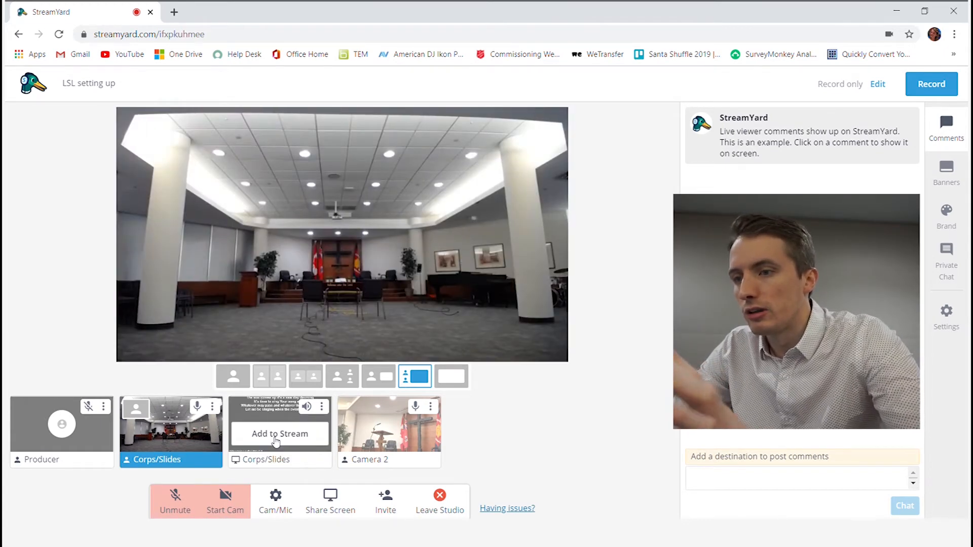
{"action": "mouse_move", "coordinate": [389, 433]}
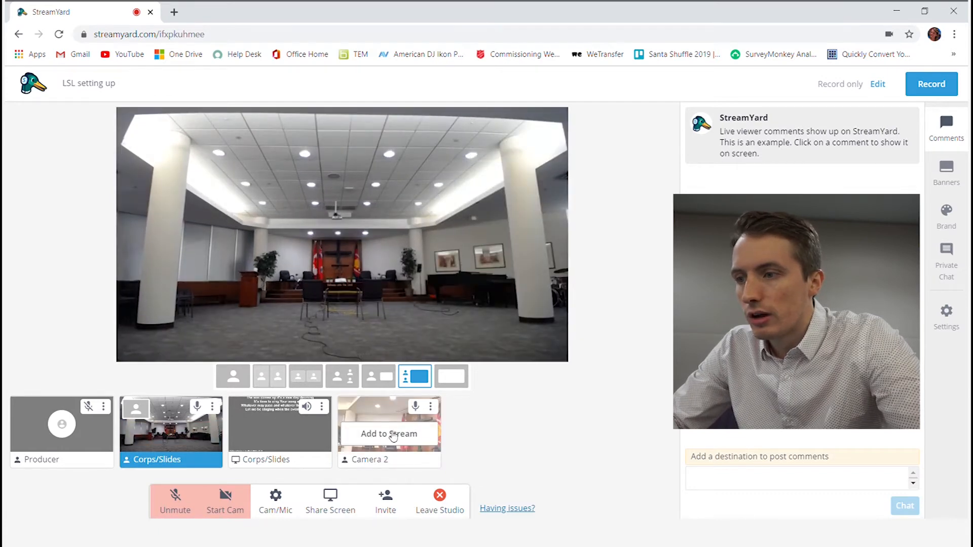
- Add Camera 2's lectern view and switch to a layout showing both cameras side by side
{"action": "left_click", "coordinate": [388, 434]}
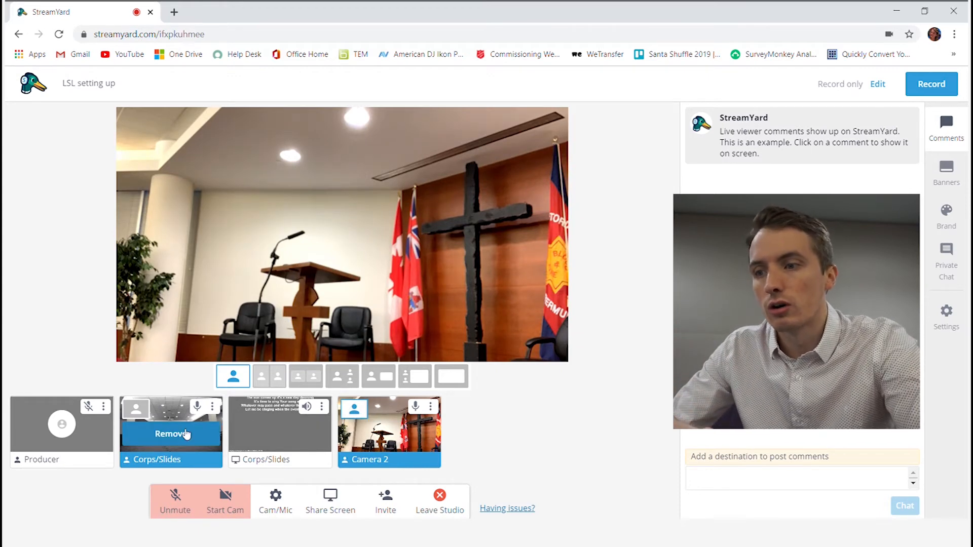
{"action": "mouse_move", "coordinate": [388, 434]}
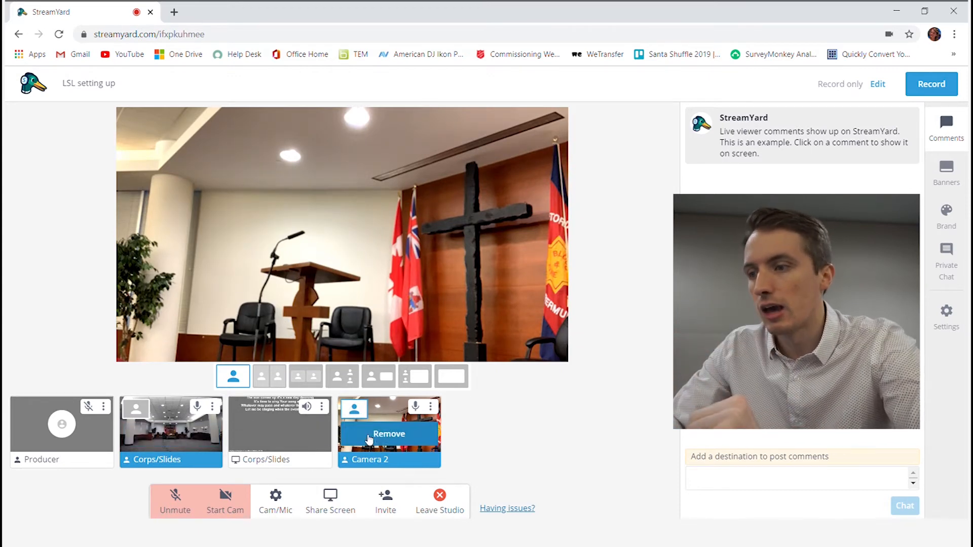
{"action": "left_click", "coordinate": [414, 376]}
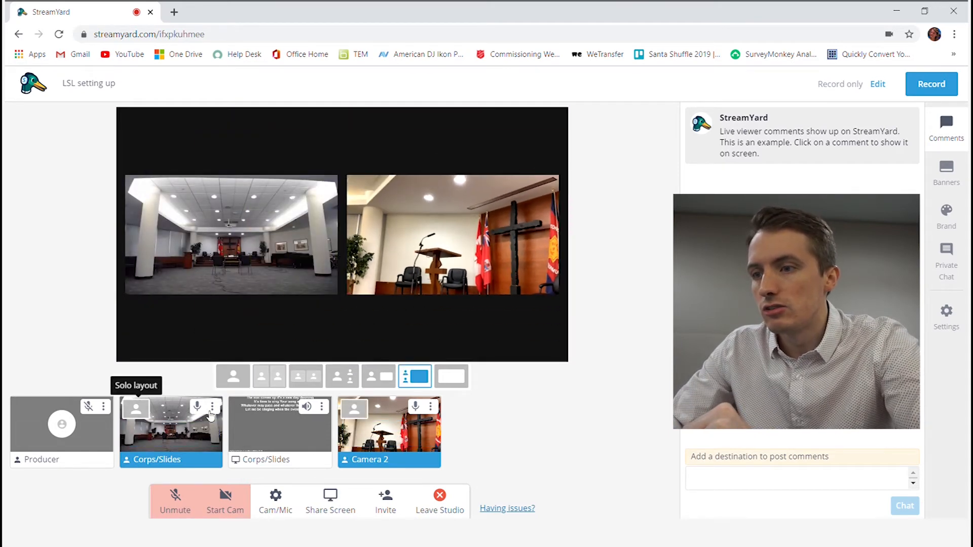
{"action": "mouse_move", "coordinate": [415, 407]}
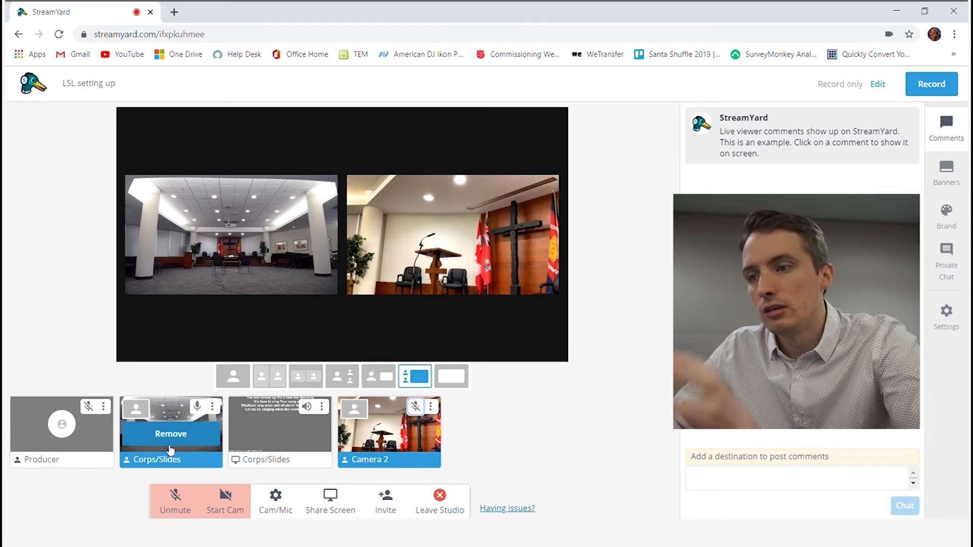
- Add the Corps/Slides screen-share lyrics slide so it shows large with cameras stacked beside it
{"action": "left_click", "coordinate": [233, 377]}
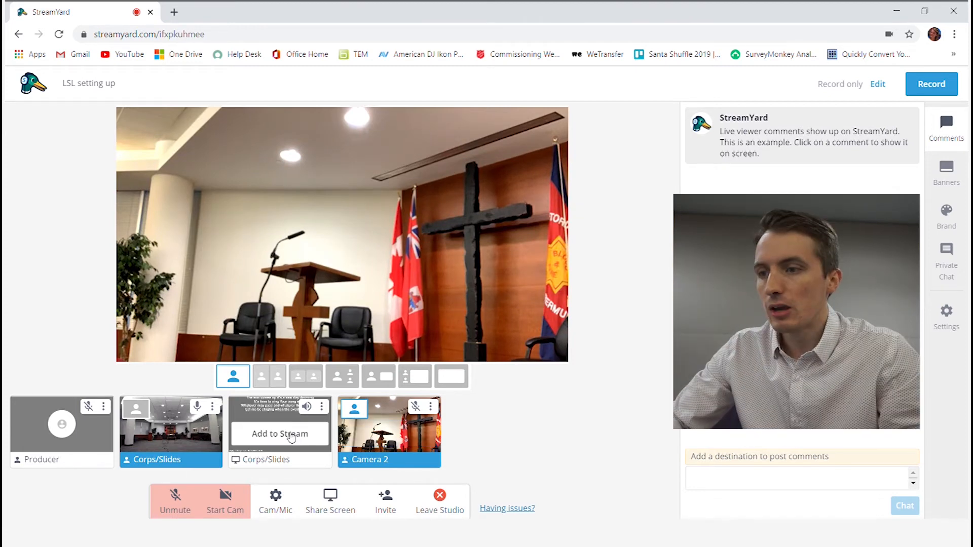
{"action": "left_click", "coordinate": [280, 433]}
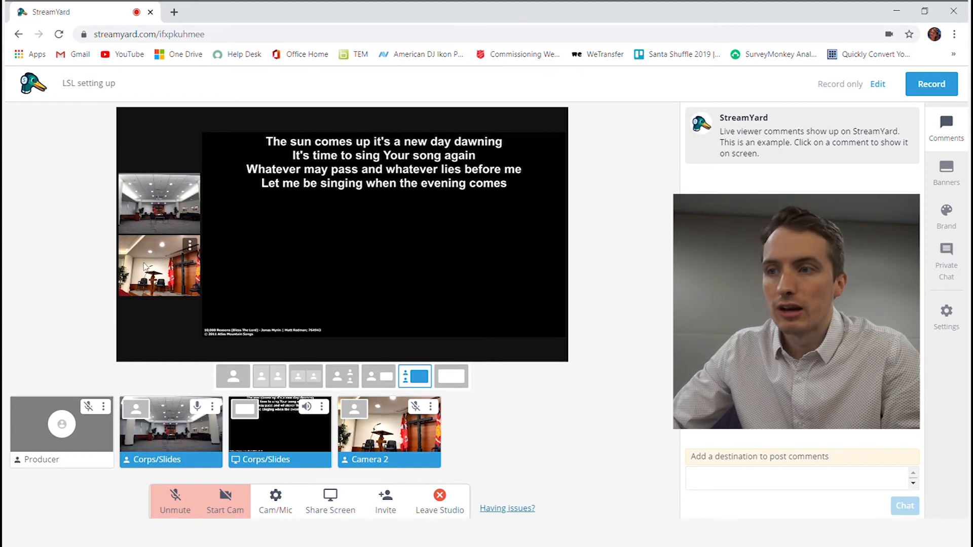
- Remove Camera 2 and cycle the layout buttons, ending with the room camera filling the stage alone
{"action": "left_click", "coordinate": [215, 408]}
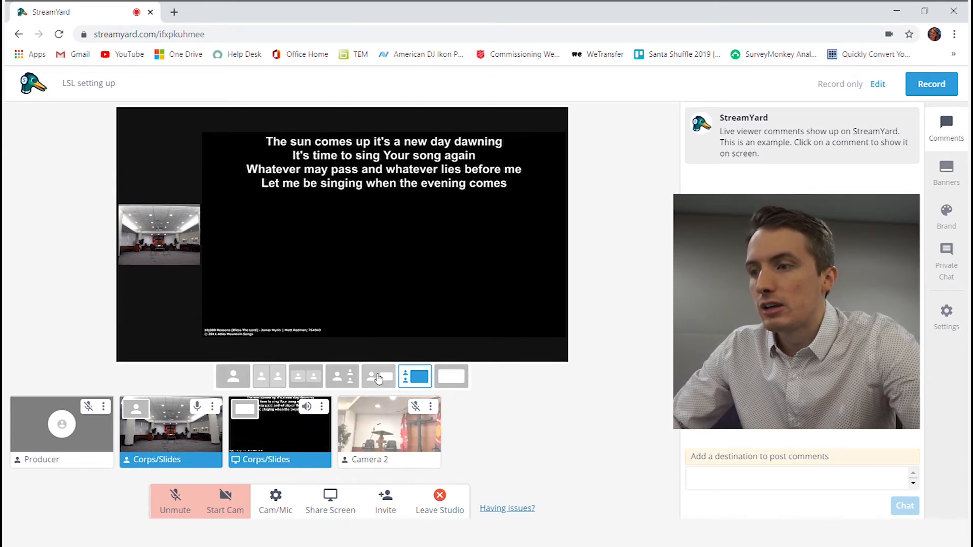
{"action": "left_click", "coordinate": [378, 376]}
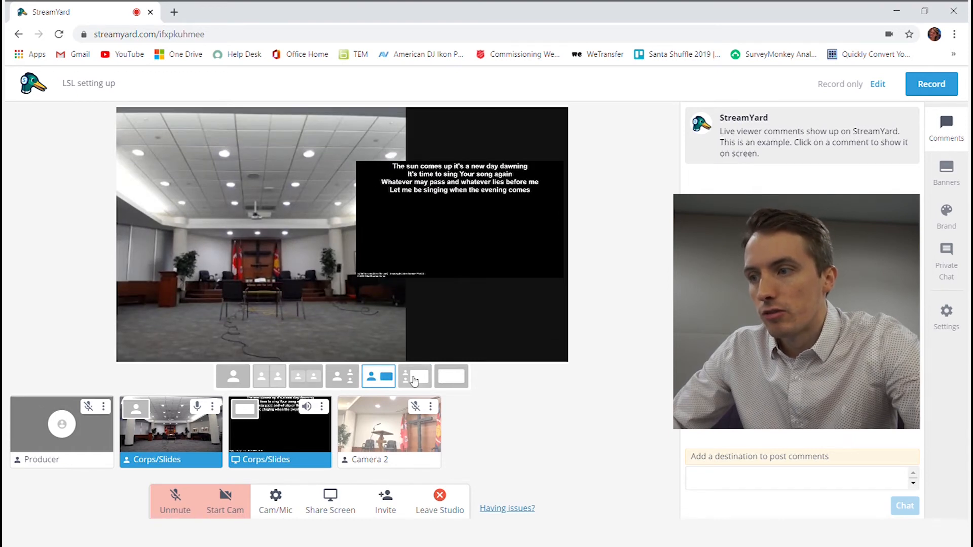
{"action": "left_click", "coordinate": [415, 377]}
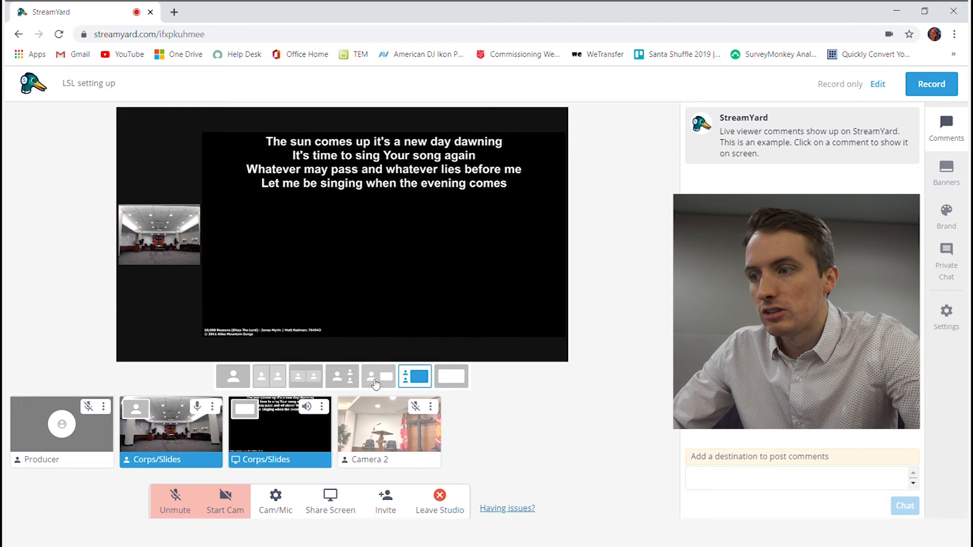
{"action": "left_click", "coordinate": [378, 376]}
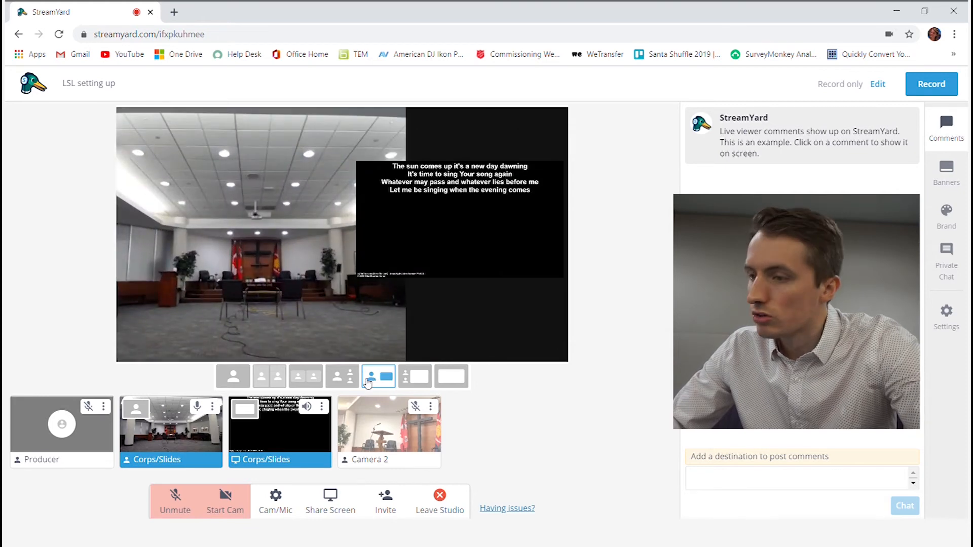
{"action": "left_click", "coordinate": [342, 375]}
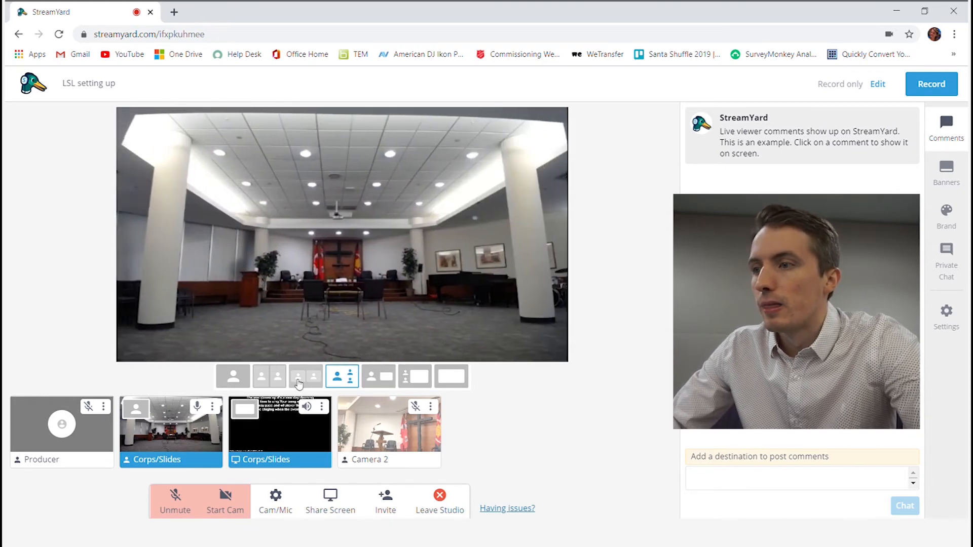